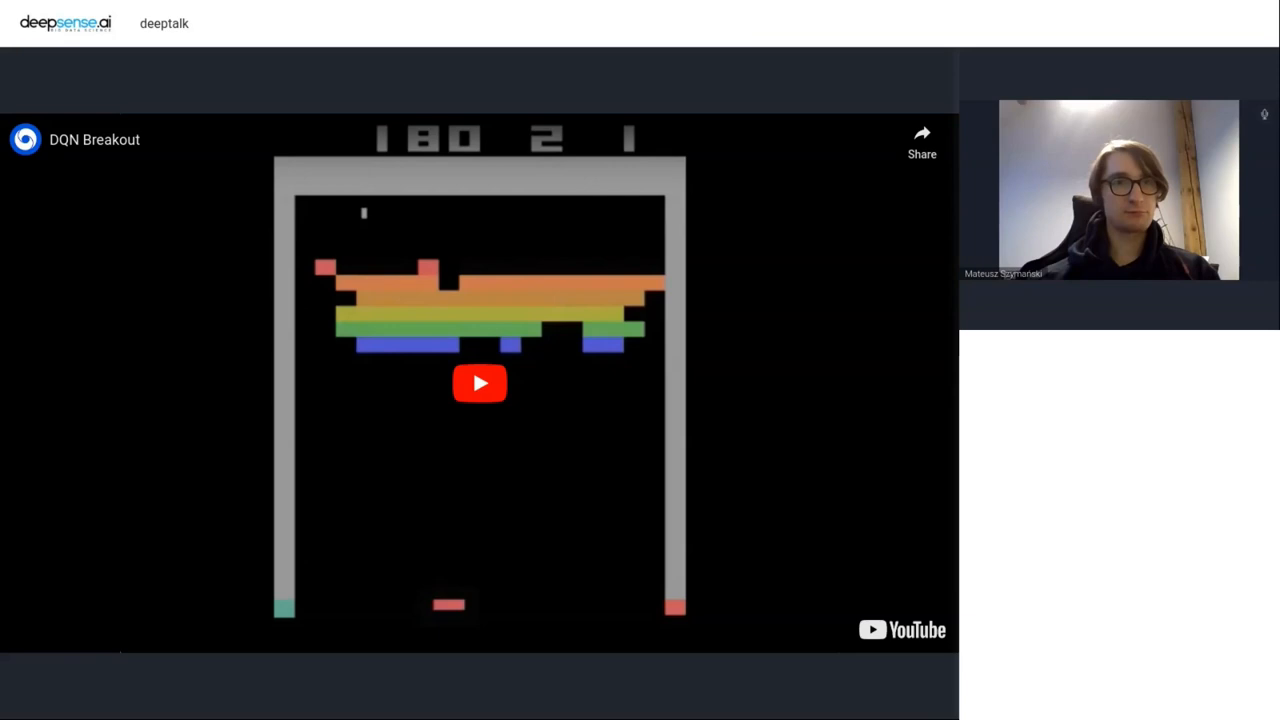
- Start playback of the embedded Curiosity Driven Exploration video showing Mario gameplay
click(480, 384)
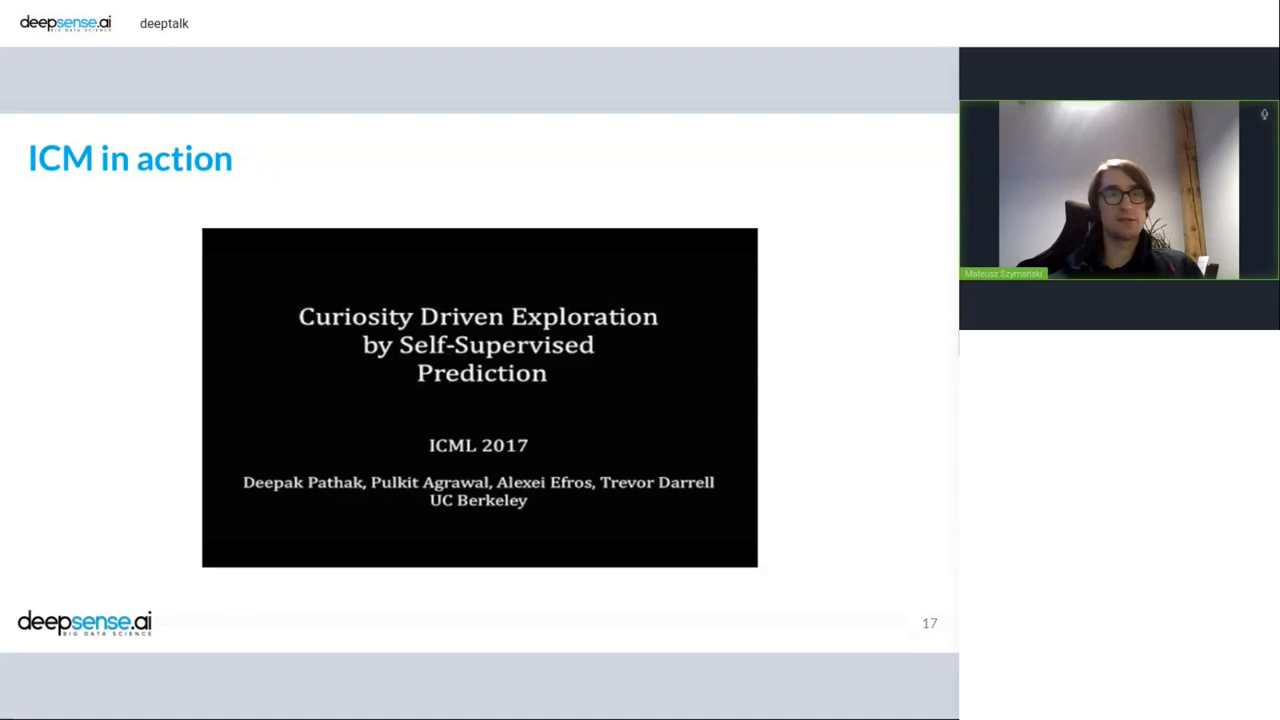
click(480, 396)
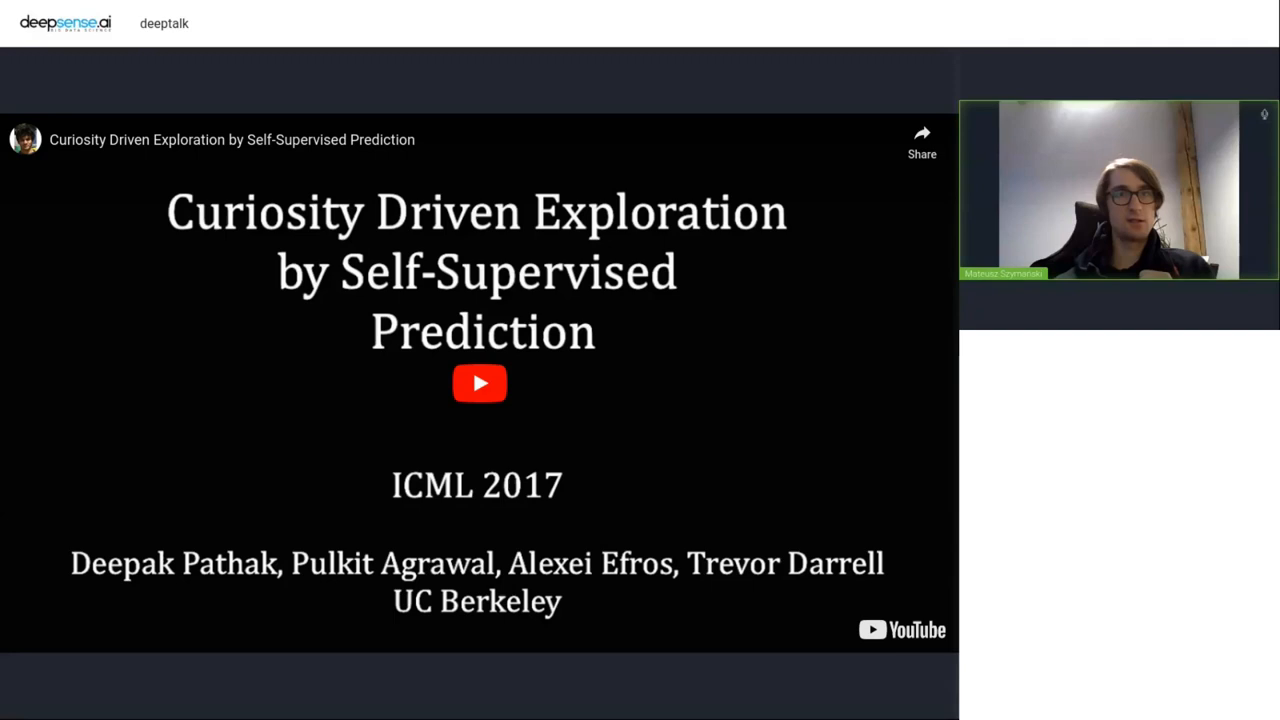
click(480, 384)
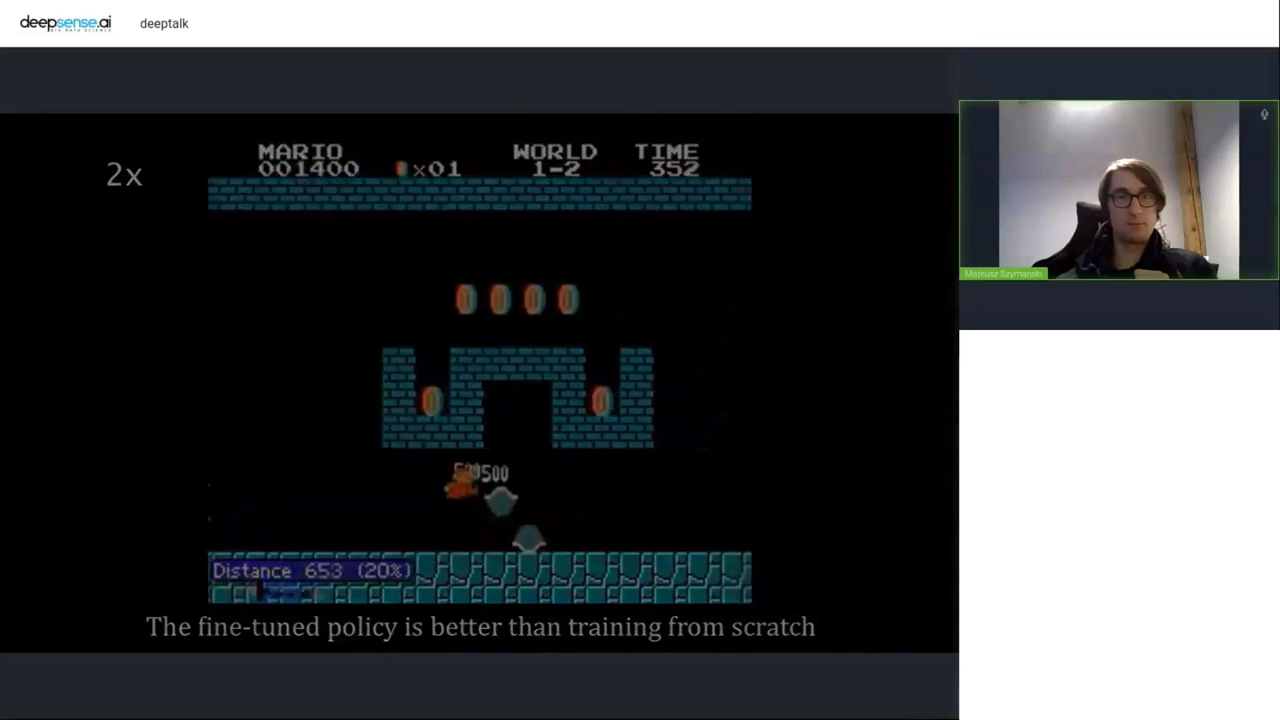